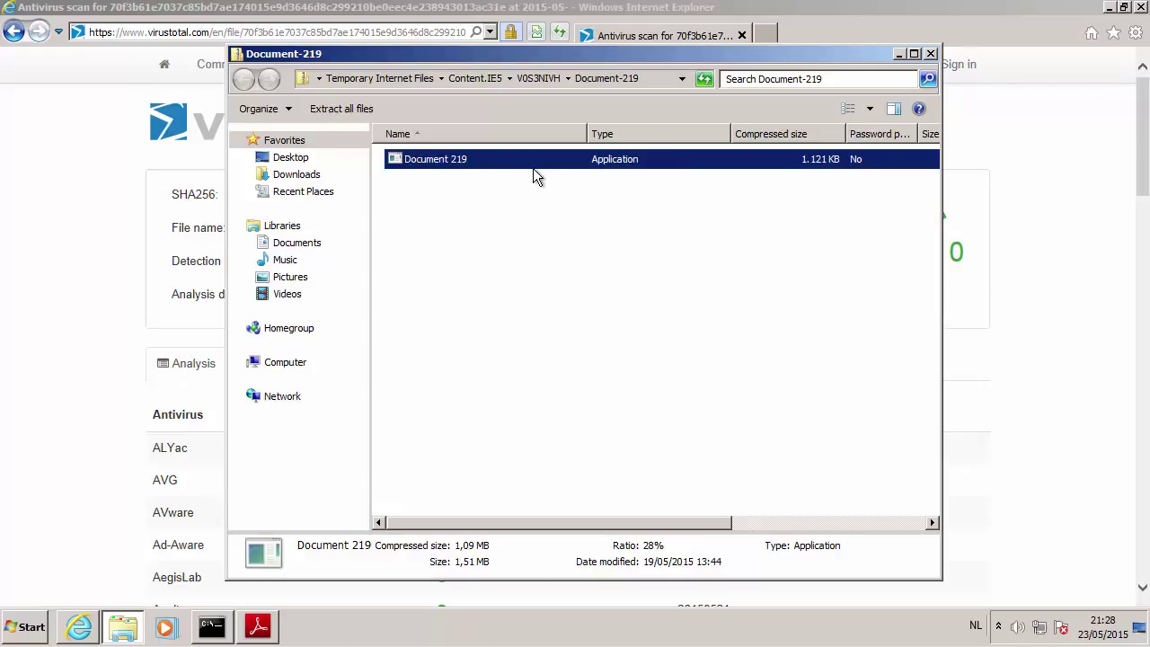
- Run pdfid.py on "Payment Slip.pdf" from the Desktop prompt to summarize its PDF structure
left_click(211, 626)
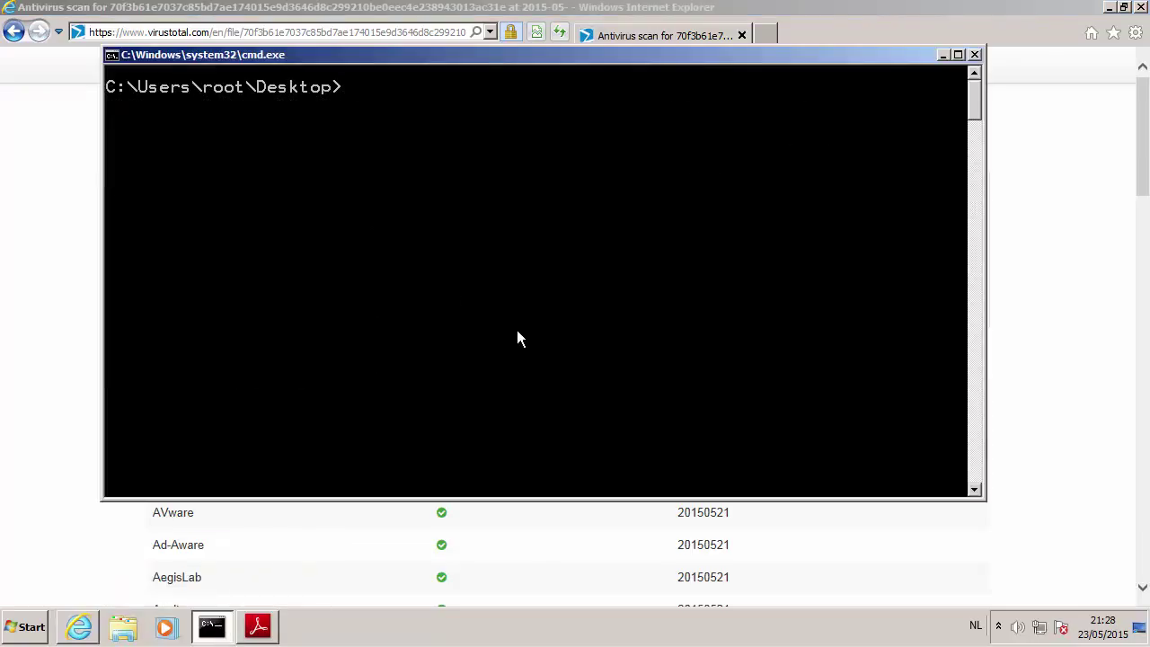
type("pdfid.py \"Payment Slip.pdf\"")
type("pdf-parser.py -s uri \"Payment Slip.pdf\"")
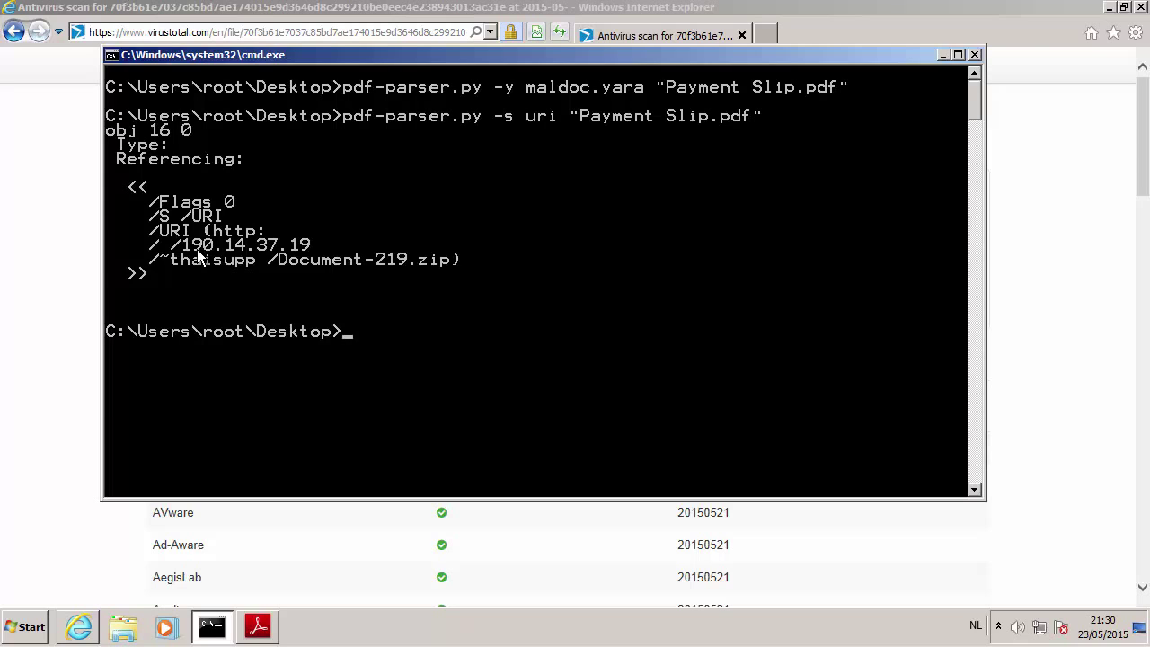
mouse_move(463, 274)
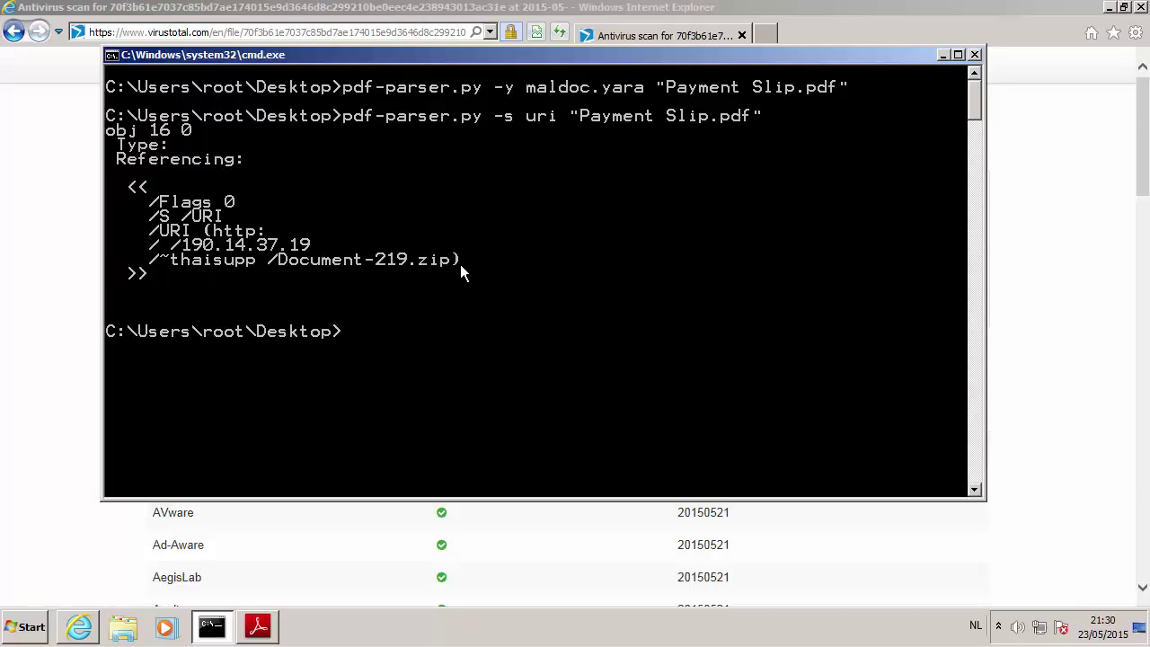